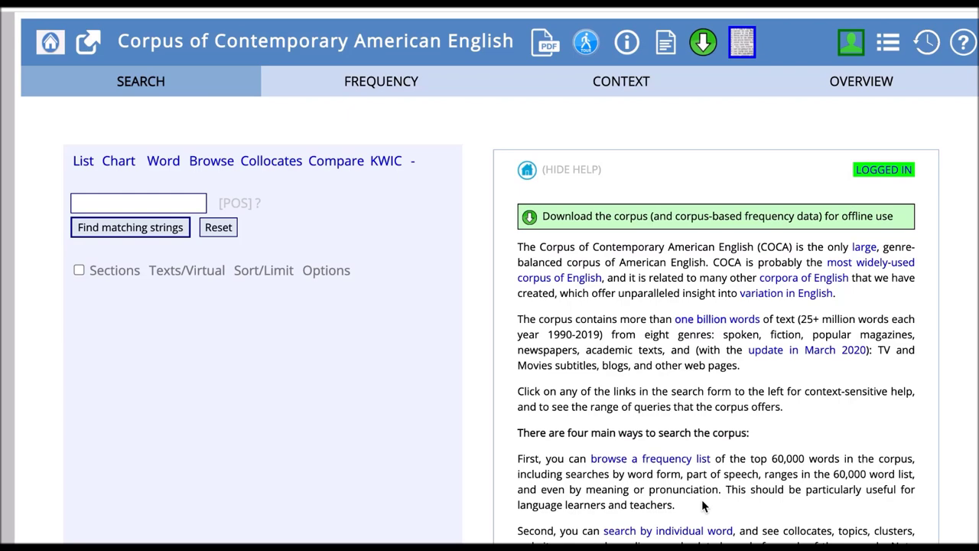
{"action": "mouse_move", "coordinate": [272, 165]}
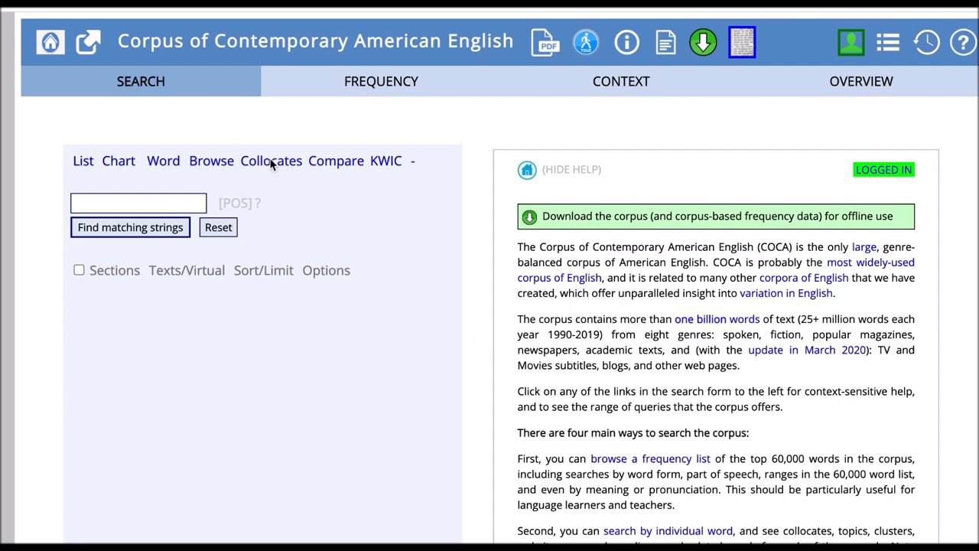
Begin a collocates search with 'run' entered as the word.
{"action": "left_click", "coordinate": [271, 161]}
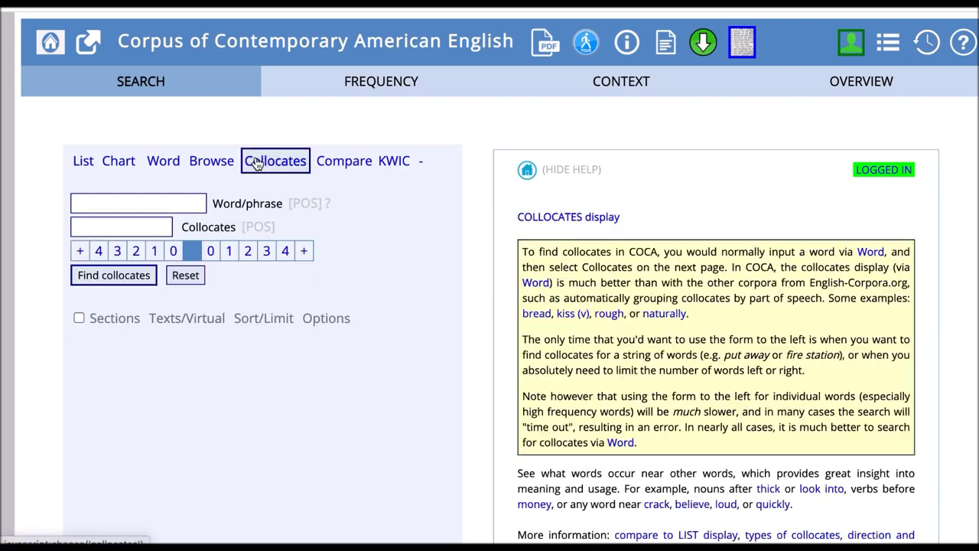
{"action": "type", "text": "run"}
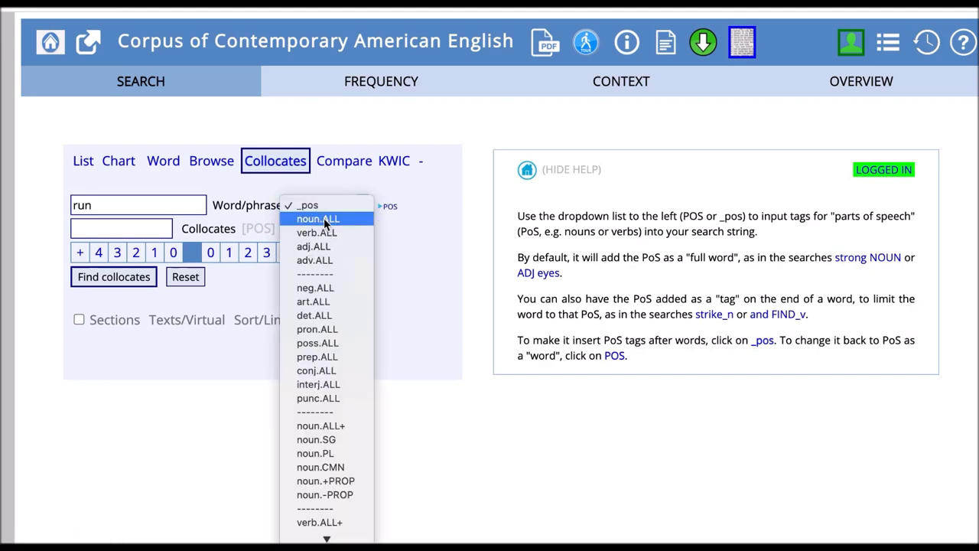
Restrict 'run' to verb.ALL and use '*' as the any-word collocate.
{"action": "left_click", "coordinate": [315, 232]}
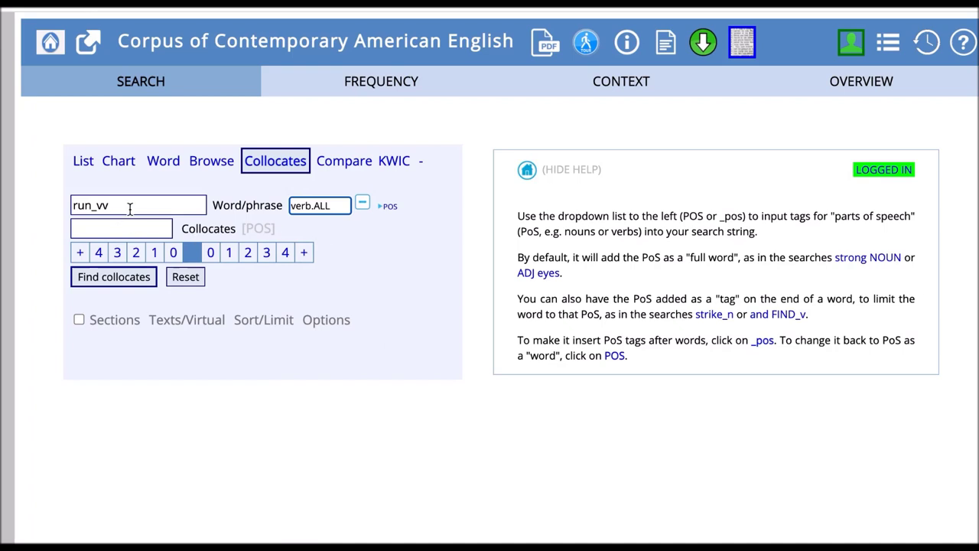
{"action": "mouse_move", "coordinate": [141, 205]}
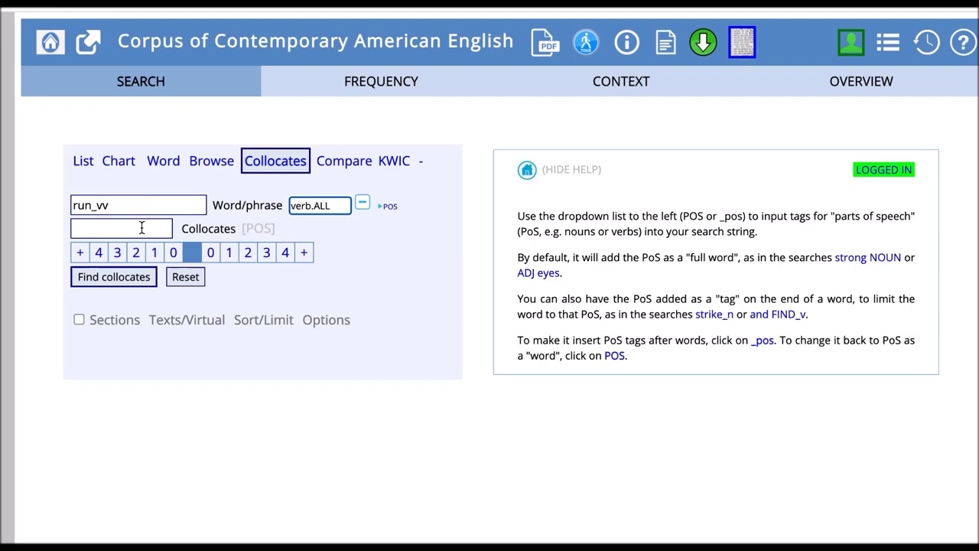
{"action": "type", "text": "*"}
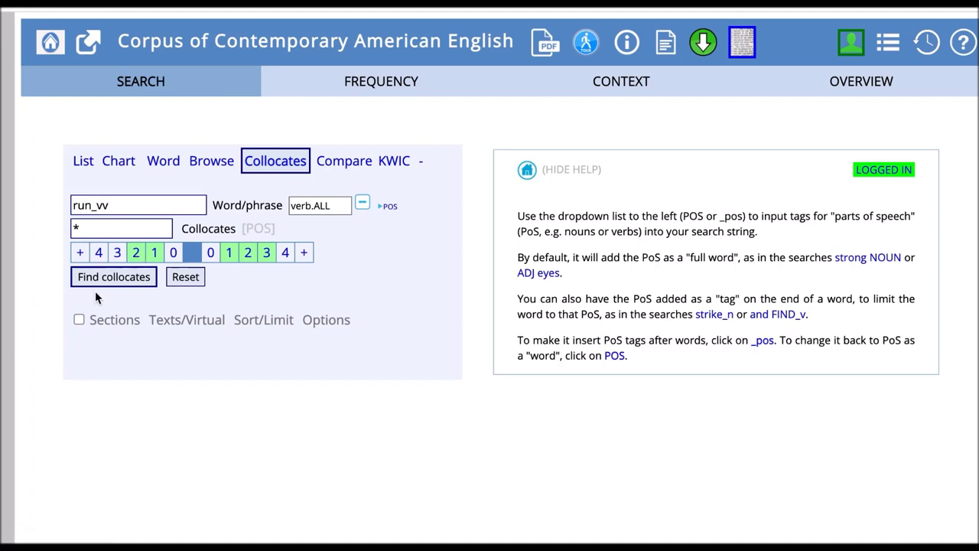
{"action": "mouse_move", "coordinate": [120, 296]}
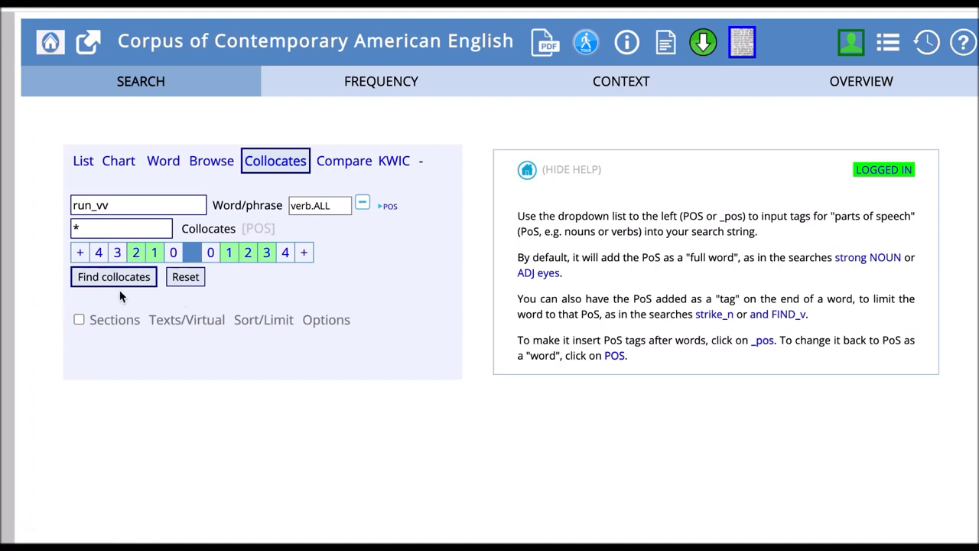
{"action": "mouse_move", "coordinate": [124, 288]}
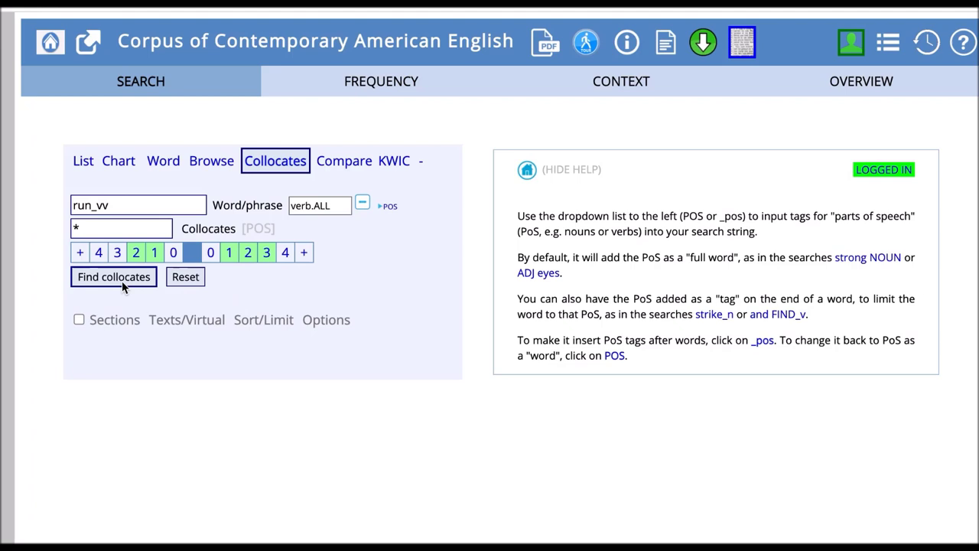
{"action": "mouse_move", "coordinate": [274, 340]}
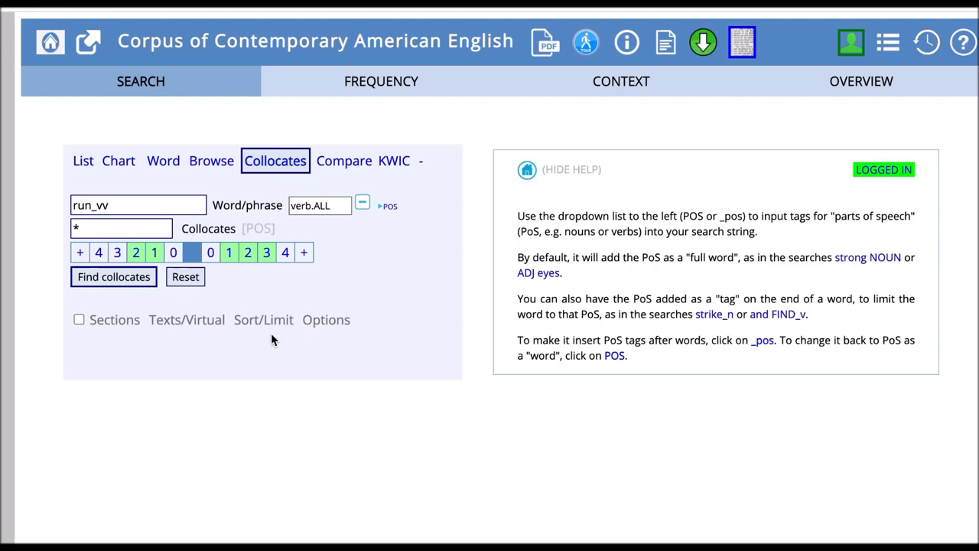
{"action": "mouse_move", "coordinate": [115, 327]}
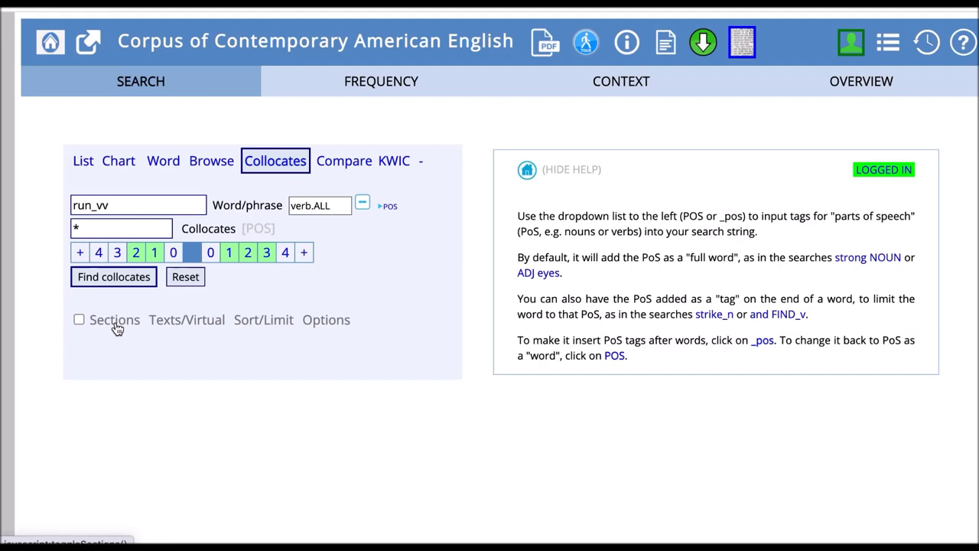
Choose ACADEMIC as section 1 and SPOKEN as section 2 for comparison.
{"action": "left_click", "coordinate": [113, 320]}
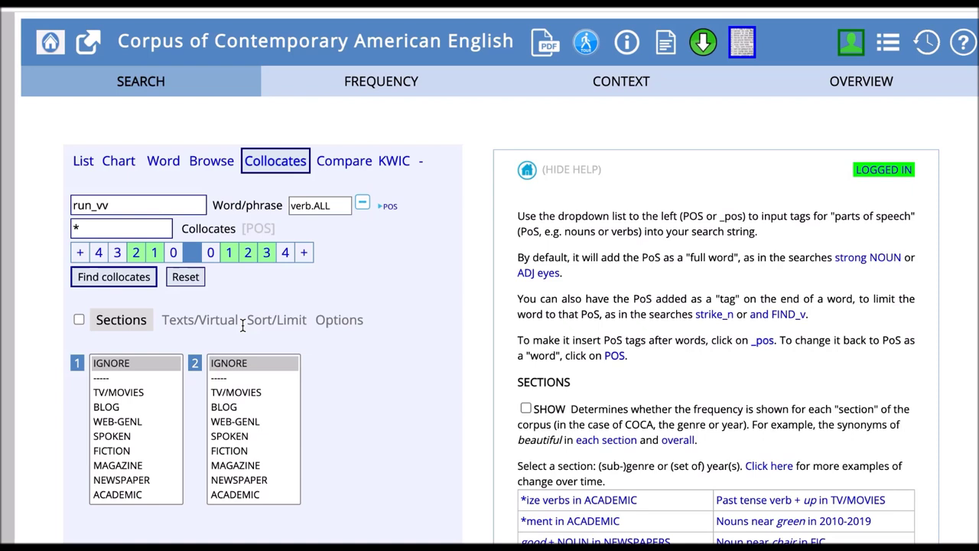
{"action": "mouse_move", "coordinate": [135, 488]}
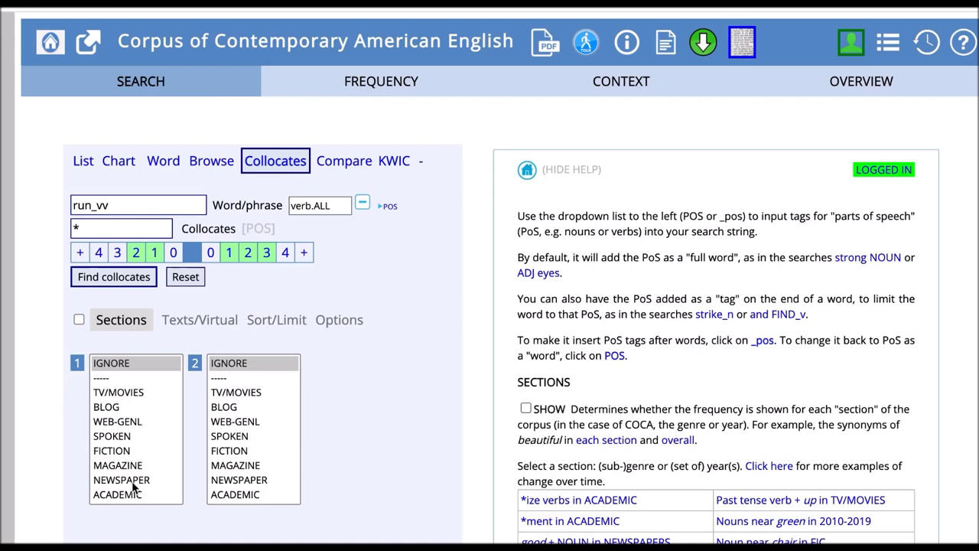
{"action": "left_click", "coordinate": [116, 494]}
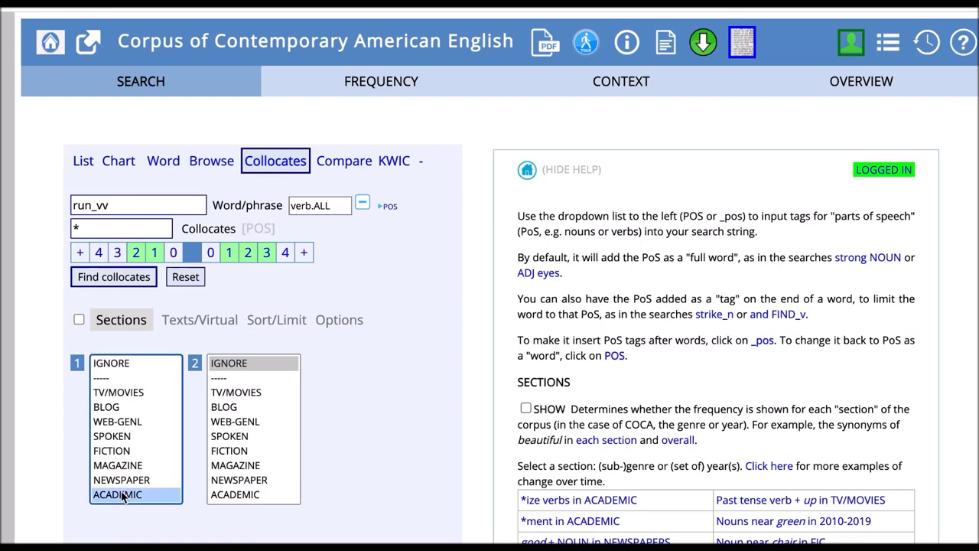
{"action": "mouse_move", "coordinate": [194, 354]}
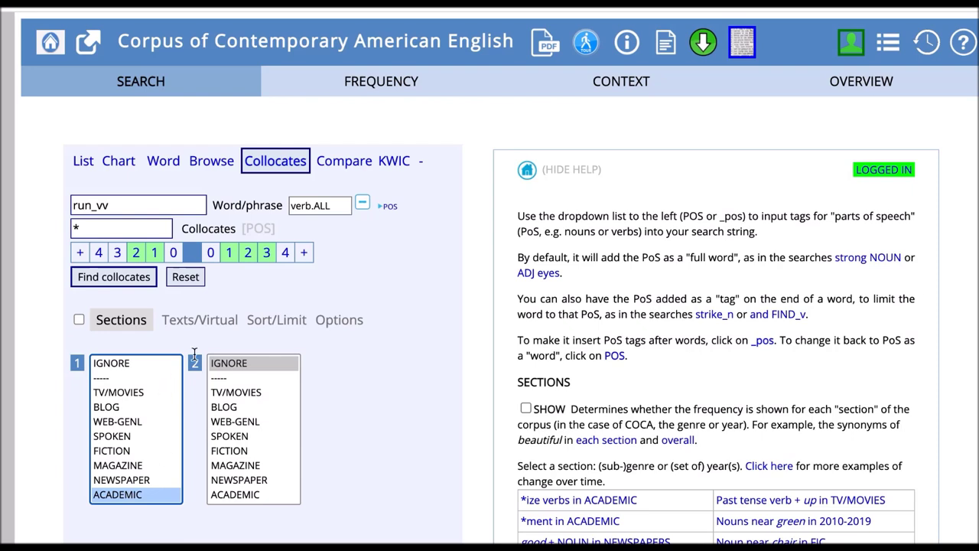
{"action": "mouse_move", "coordinate": [238, 440]}
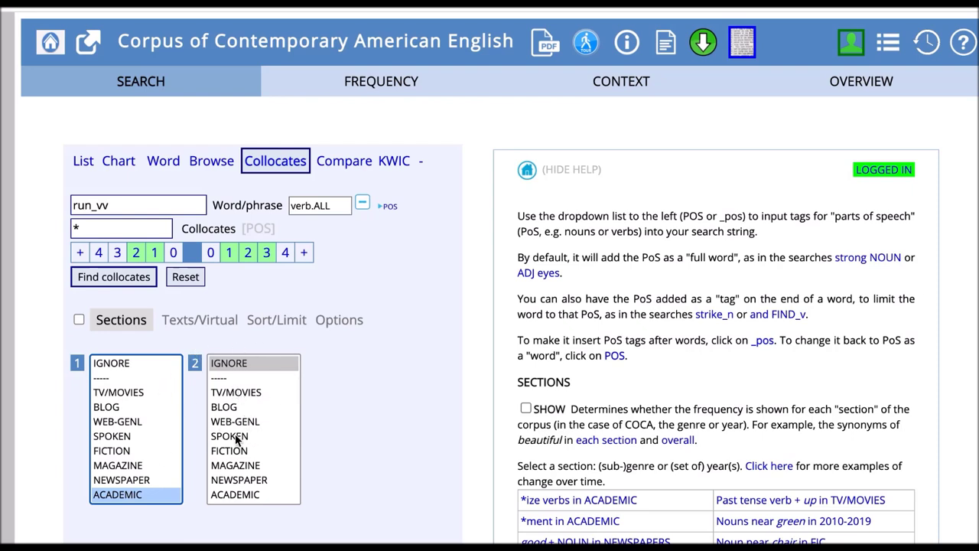
{"action": "left_click", "coordinate": [229, 435]}
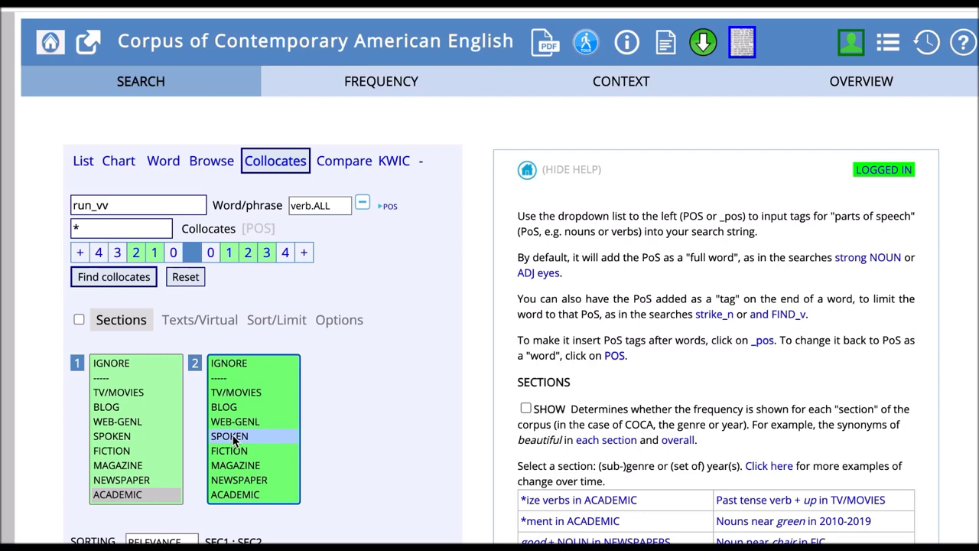
Apply a MUT INFO minimum of 3 and submit the academic vs spoken collocates search.
{"action": "scroll", "scroll_direction": "down", "scroll_amount": 3}
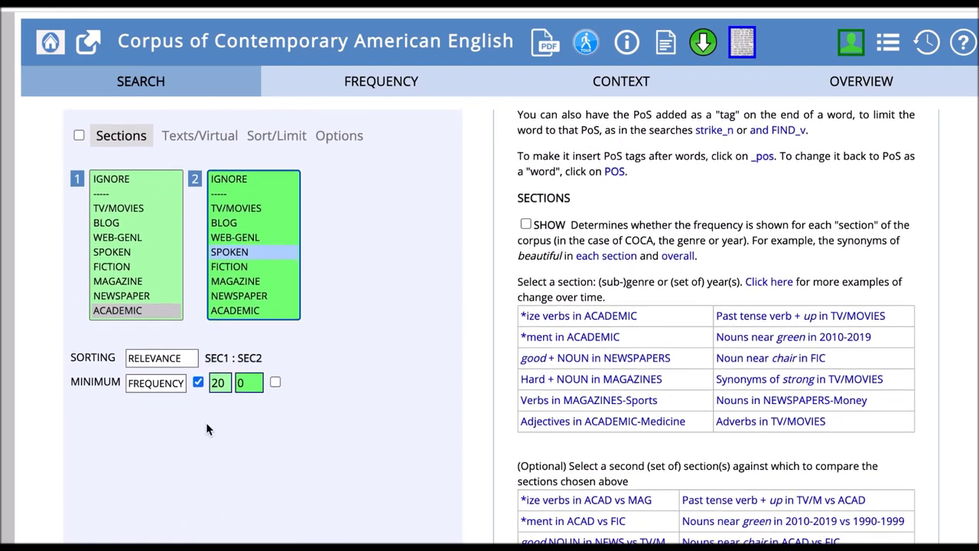
{"action": "left_click", "coordinate": [161, 358]}
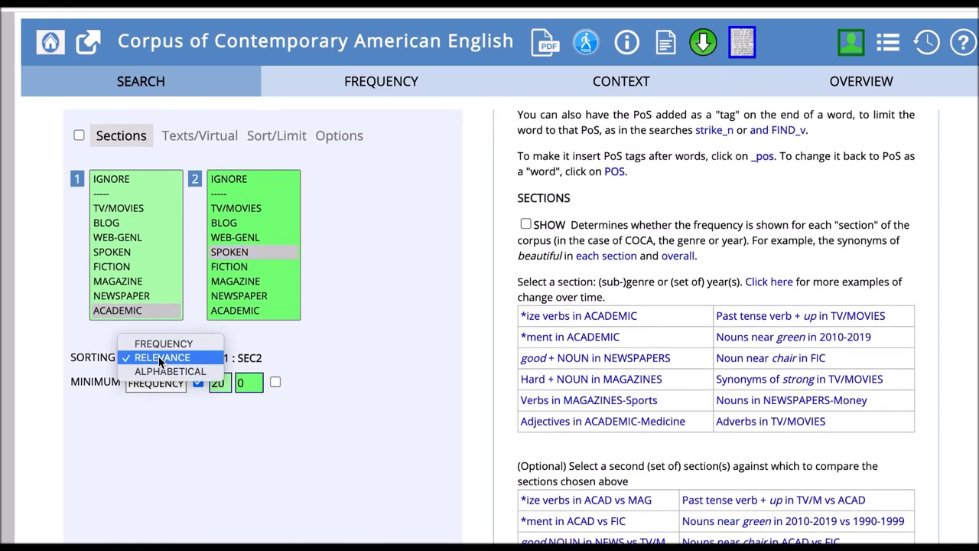
{"action": "mouse_move", "coordinate": [182, 357]}
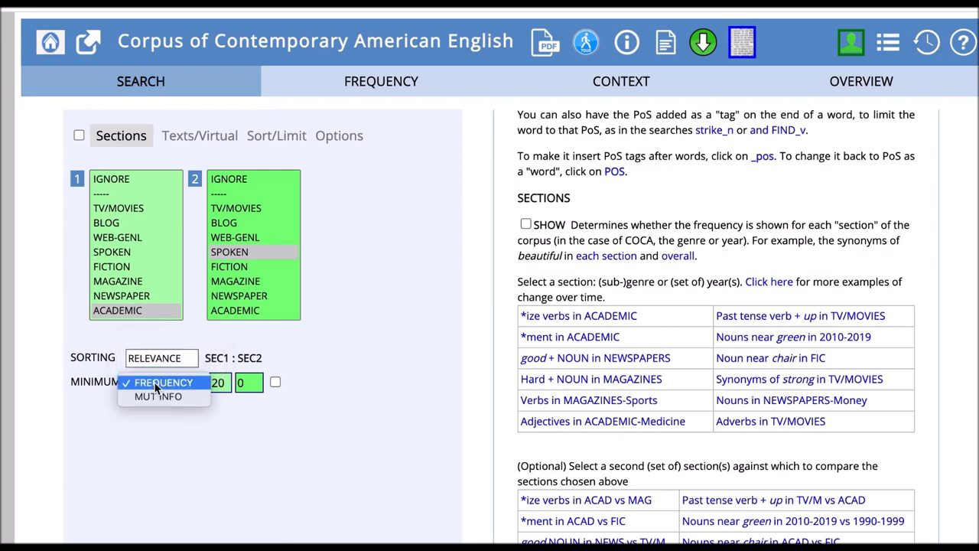
{"action": "left_click", "coordinate": [158, 396]}
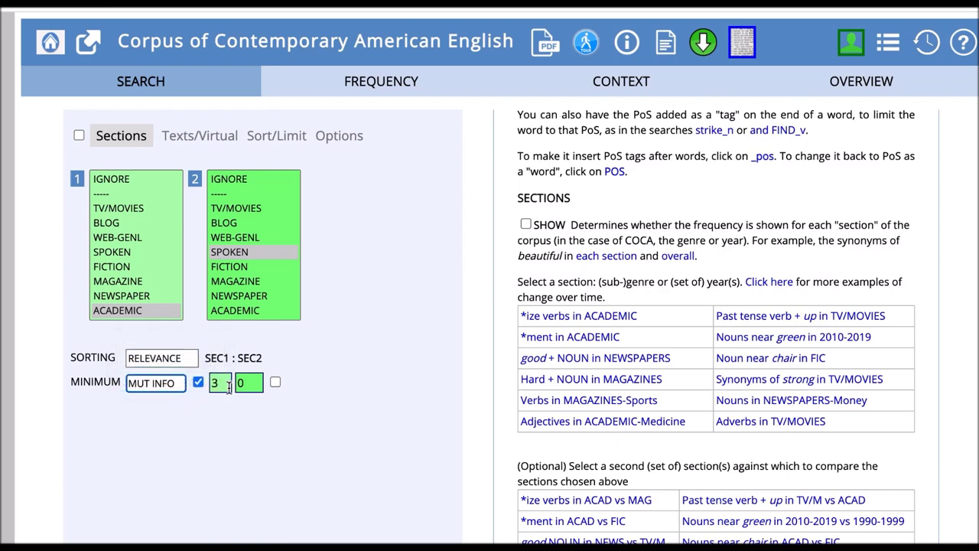
{"action": "mouse_move", "coordinate": [244, 409]}
{"action": "type", "text": "3"}
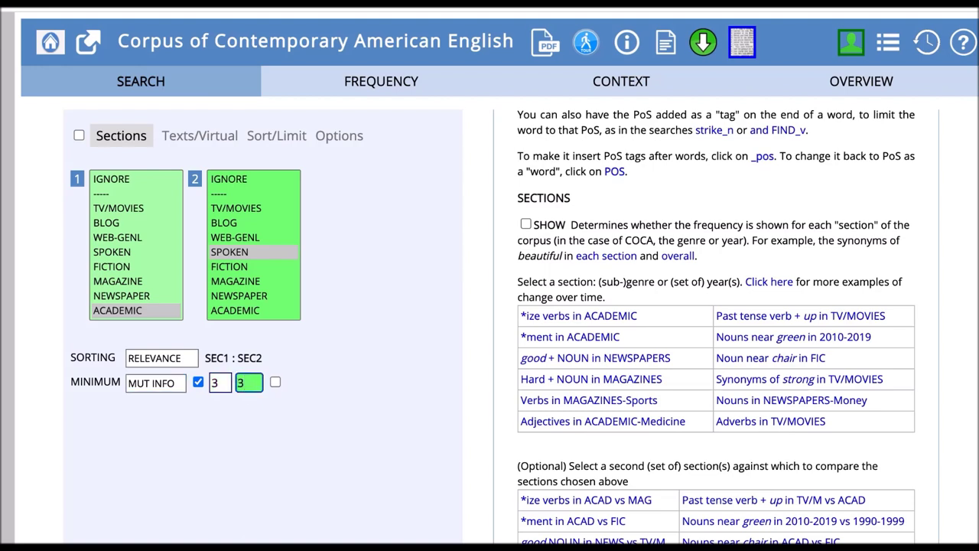
{"action": "mouse_move", "coordinate": [303, 352]}
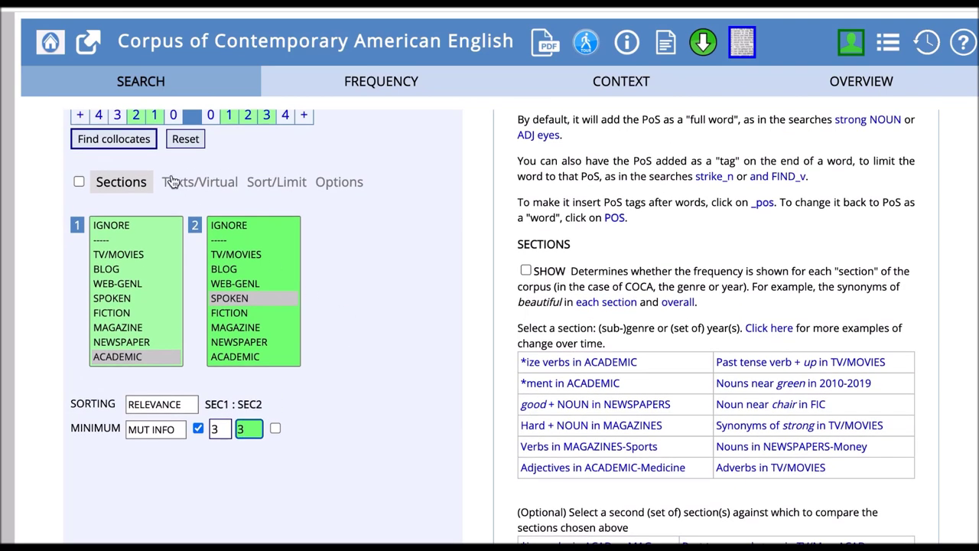
{"action": "mouse_move", "coordinate": [129, 142]}
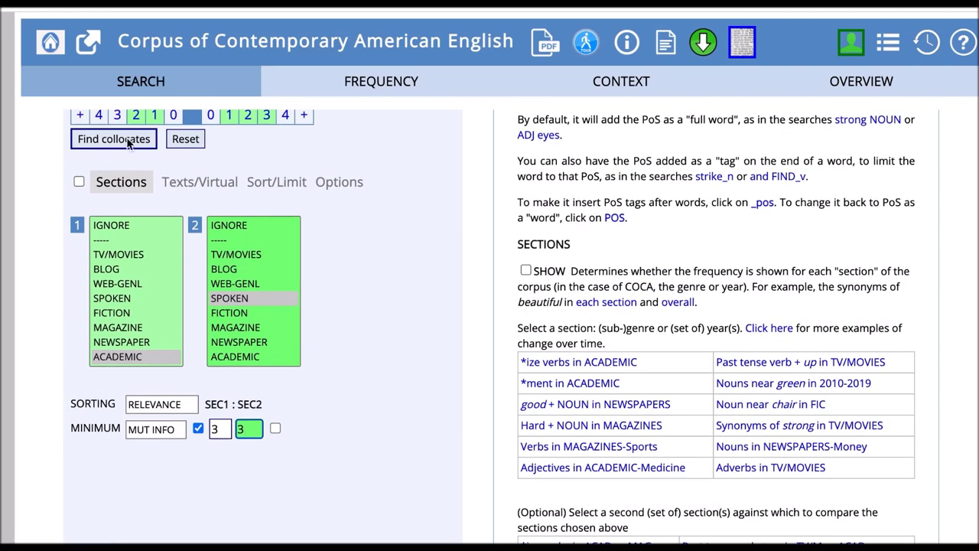
{"action": "left_click", "coordinate": [113, 137]}
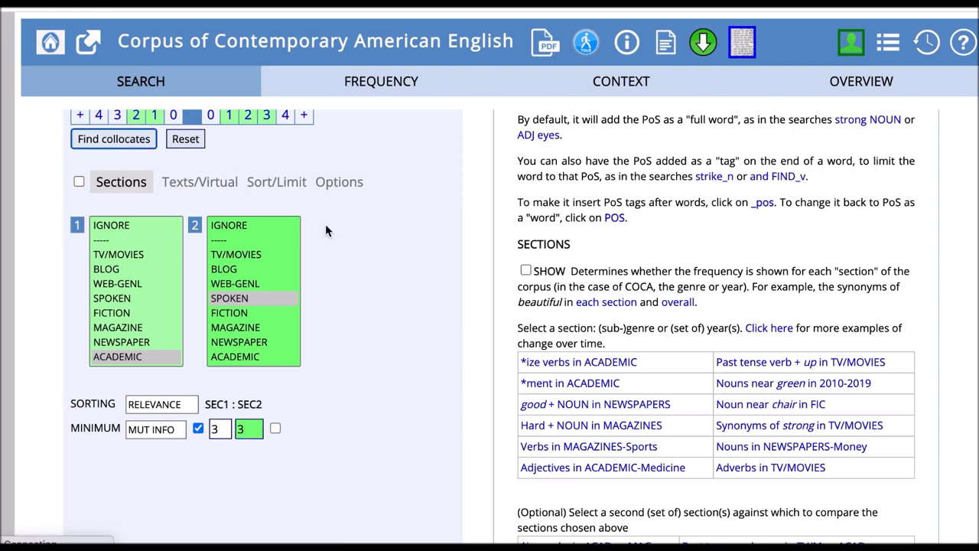
Review the side-by-side ACADEMIC and SPOKEN collocate tables with counts and ratios.
{"action": "left_click", "coordinate": [113, 138]}
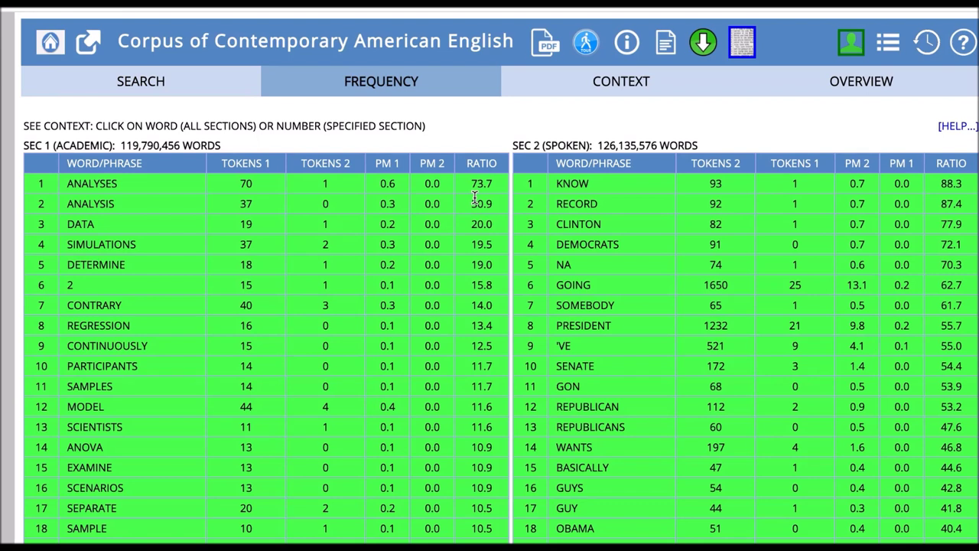
{"action": "mouse_move", "coordinate": [315, 184]}
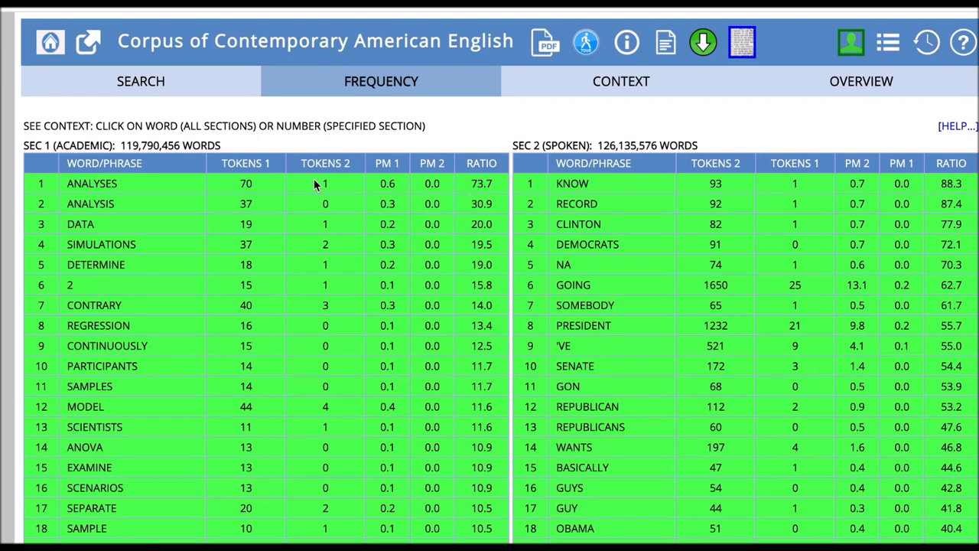
{"action": "mouse_move", "coordinate": [176, 177]}
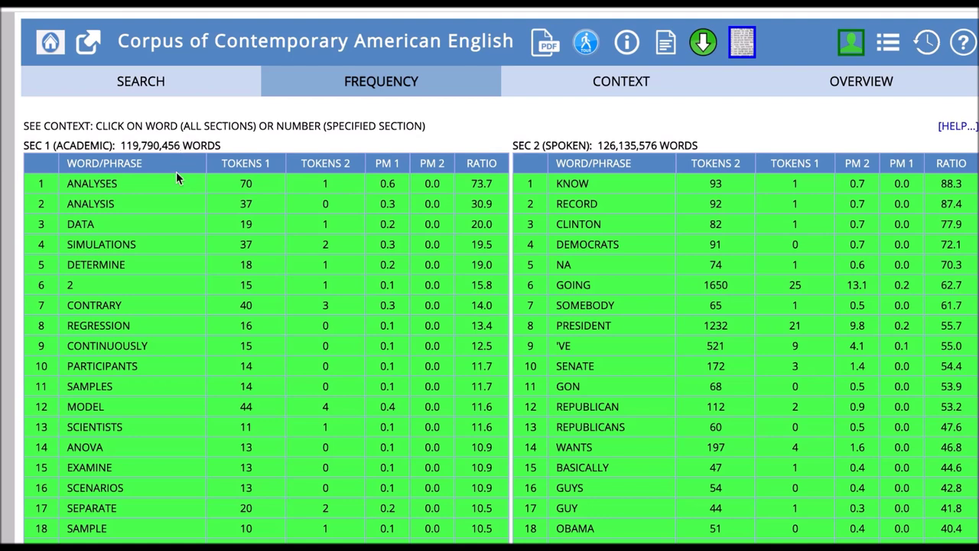
{"action": "mouse_move", "coordinate": [101, 253]}
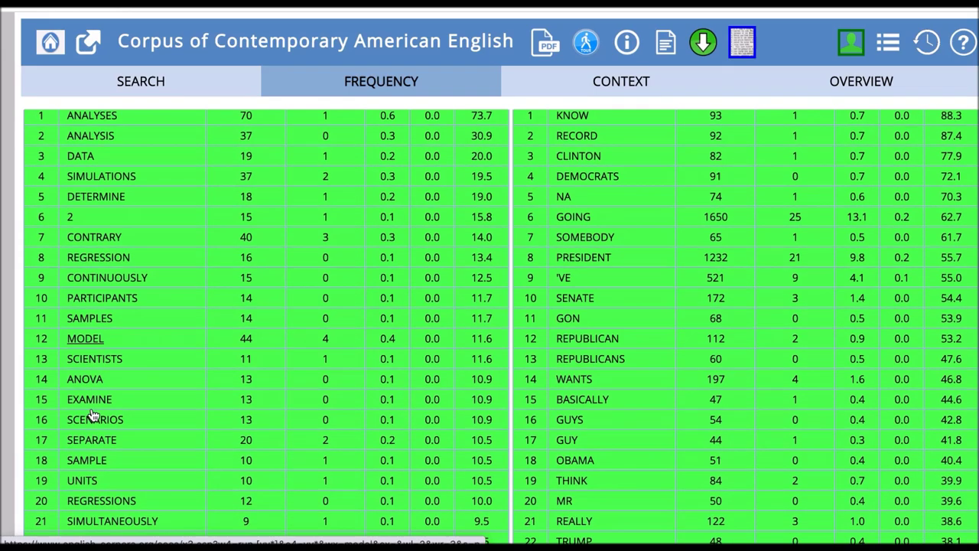
{"action": "scroll", "scroll_direction": "down", "scroll_amount": 3}
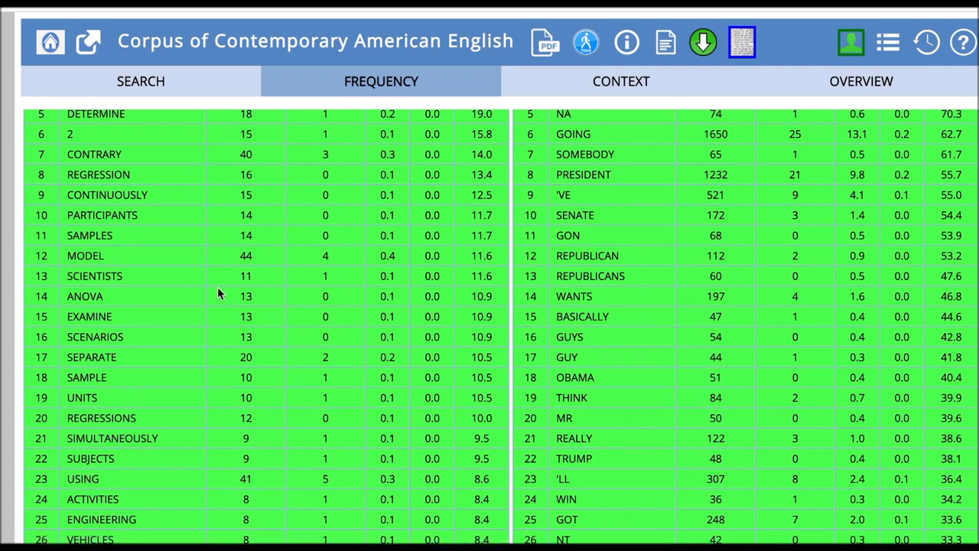
{"action": "scroll", "scroll_direction": "up", "scroll_amount": 3}
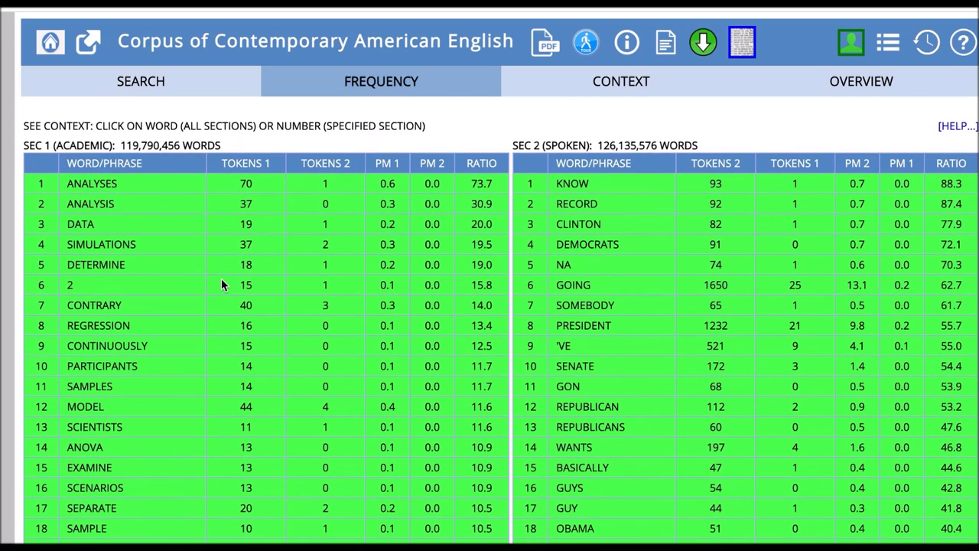
{"action": "mouse_move", "coordinate": [257, 276]}
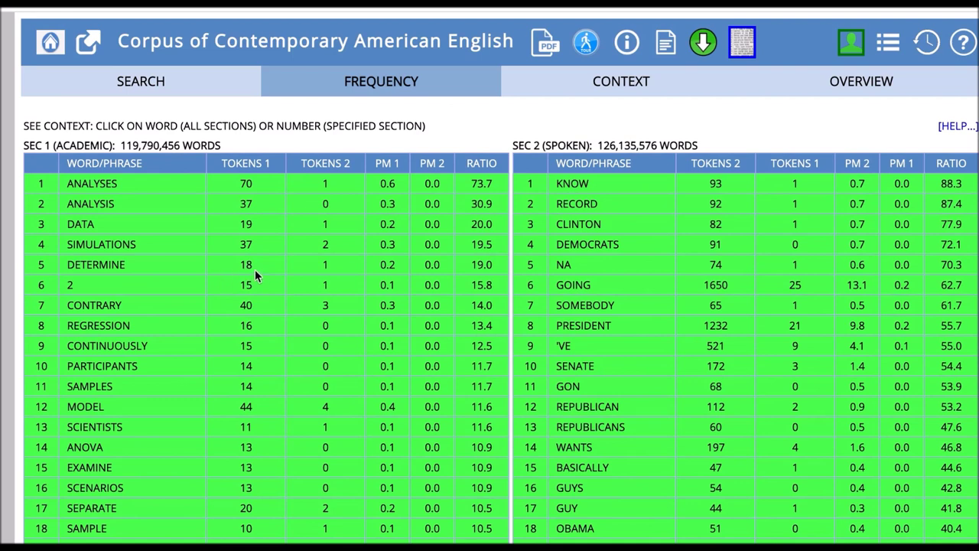
{"action": "mouse_move", "coordinate": [549, 144]}
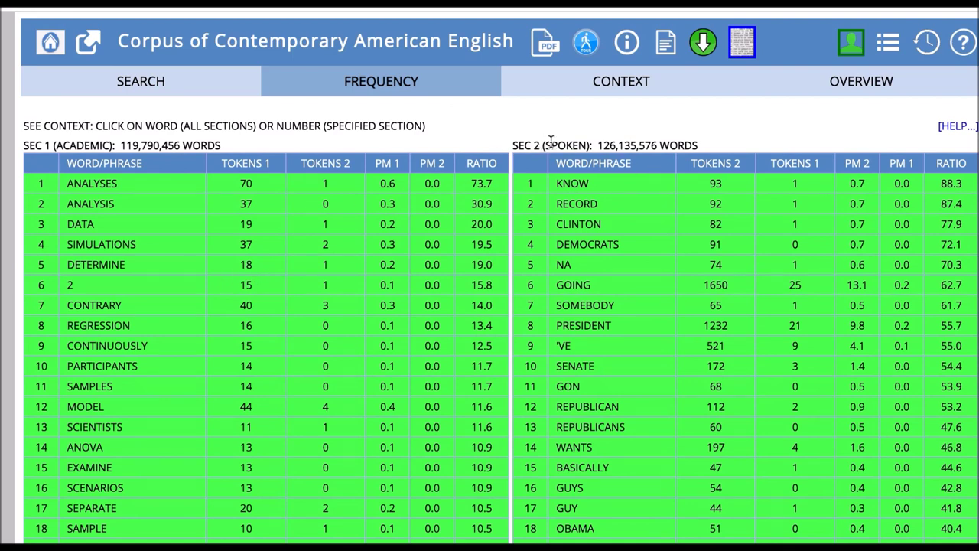
{"action": "mouse_move", "coordinate": [593, 138]}
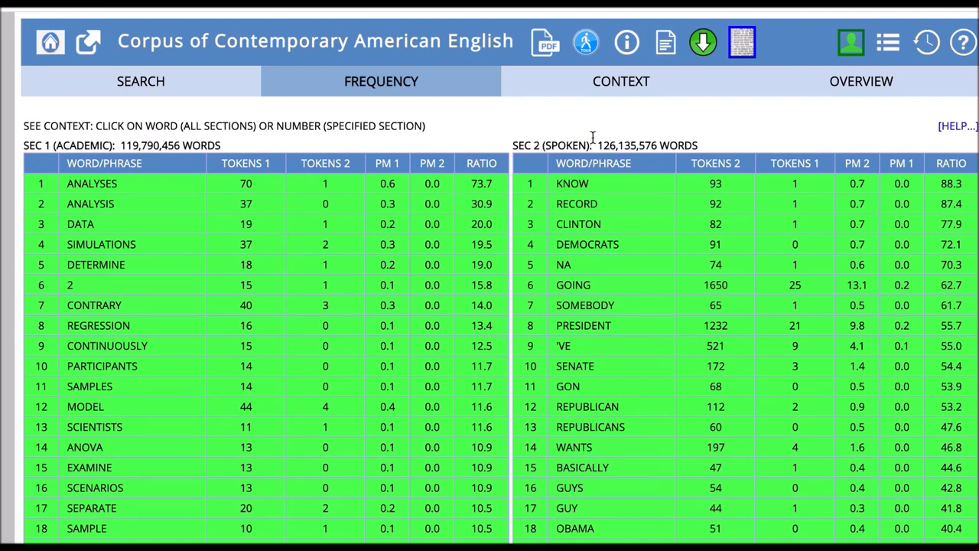
{"action": "mouse_move", "coordinate": [716, 325]}
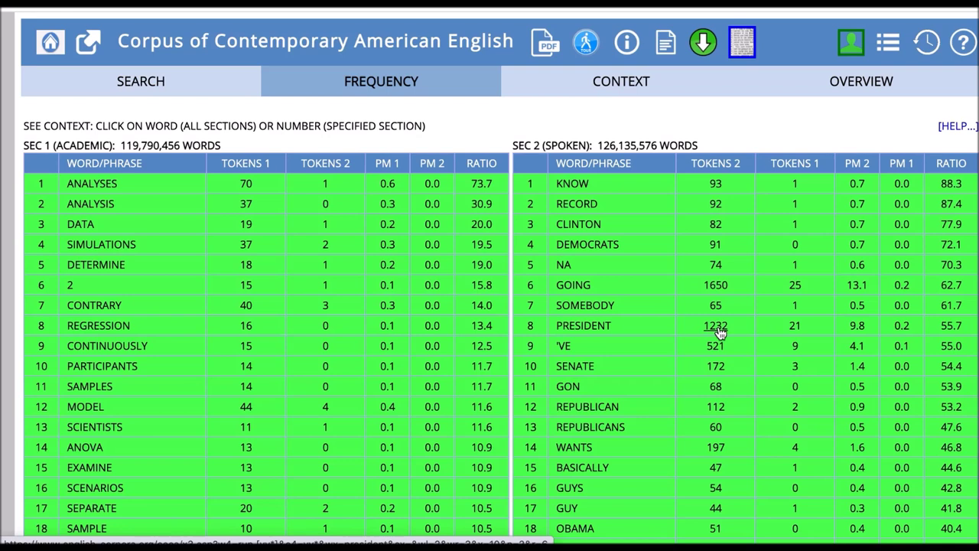
{"action": "mouse_move", "coordinate": [630, 237]}
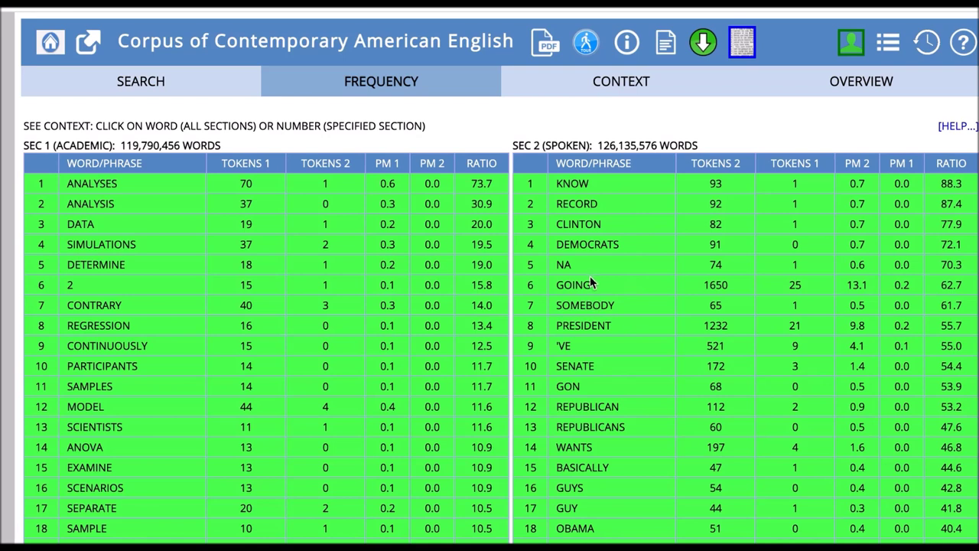
{"action": "mouse_move", "coordinate": [583, 324]}
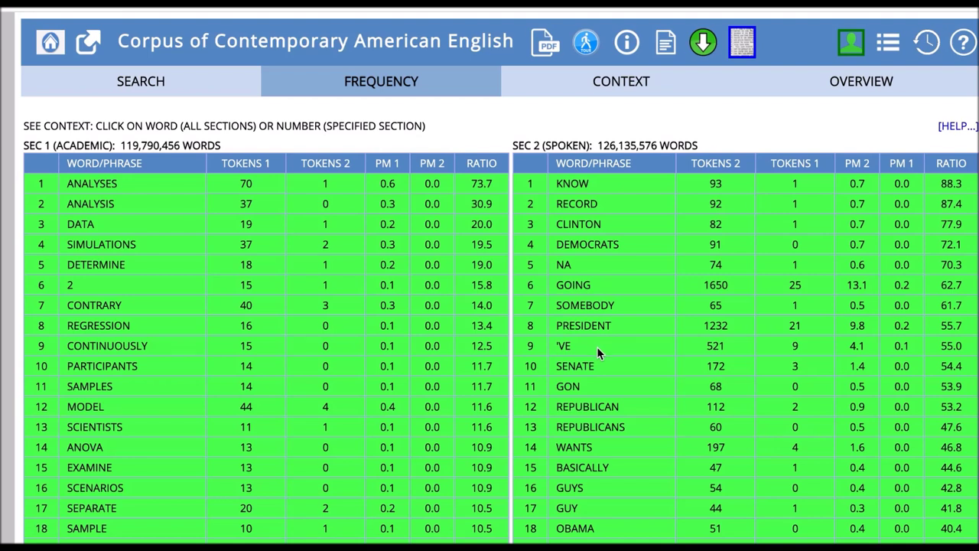
{"action": "mouse_move", "coordinate": [602, 343]}
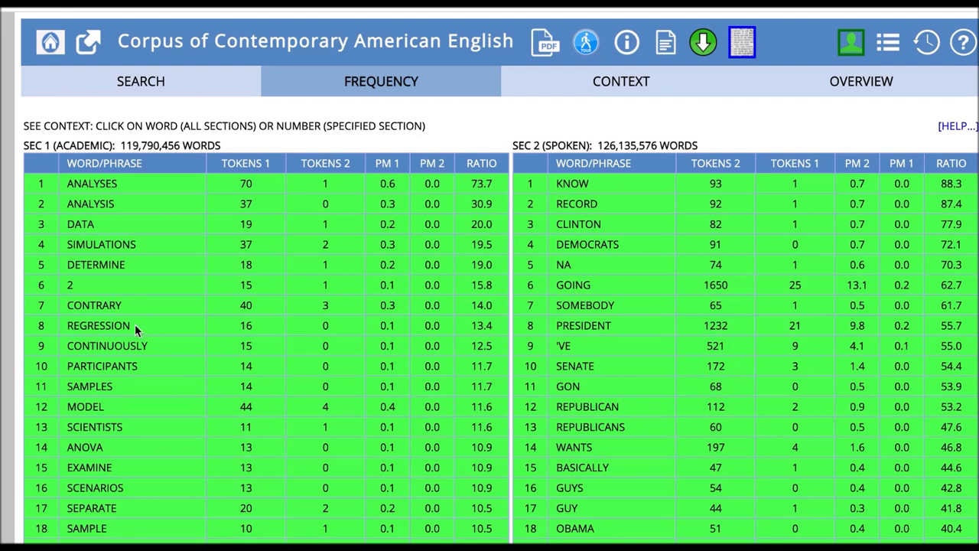
{"action": "mouse_move", "coordinate": [322, 342]}
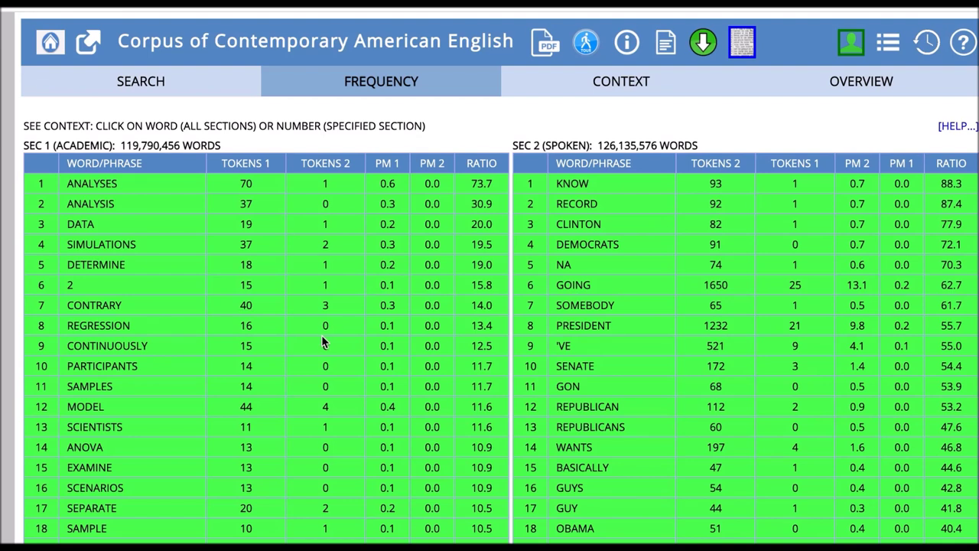
{"action": "mouse_move", "coordinate": [545, 427]}
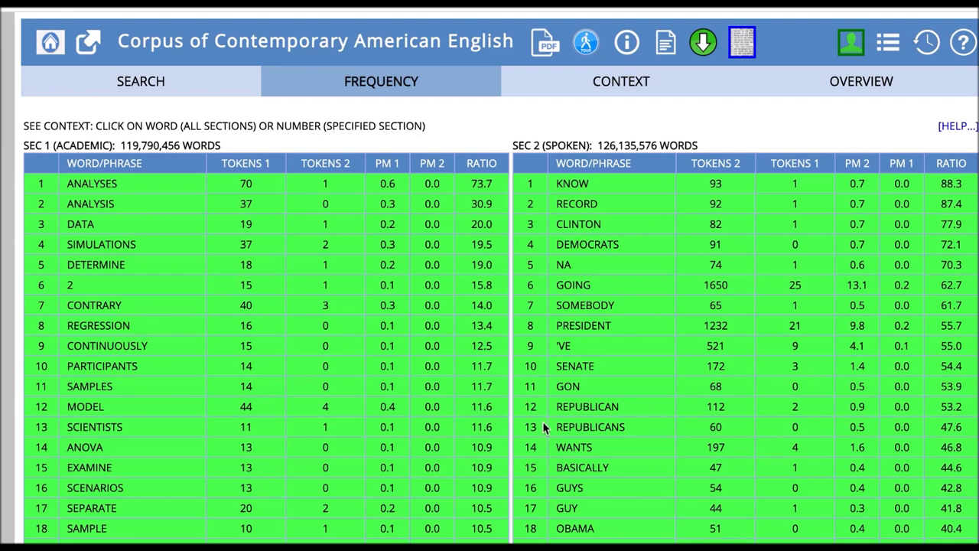
{"action": "mouse_move", "coordinate": [563, 346]}
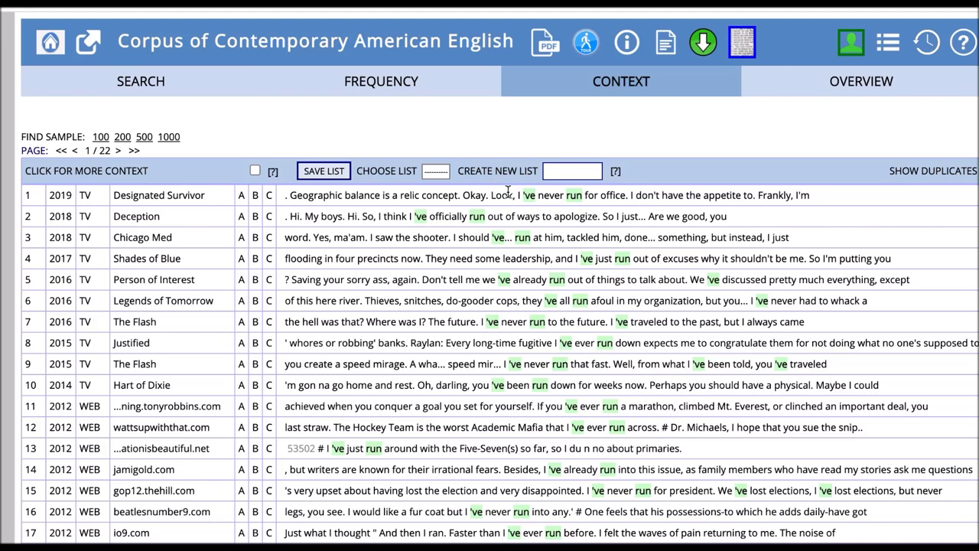
{"action": "mouse_move", "coordinate": [419, 251]}
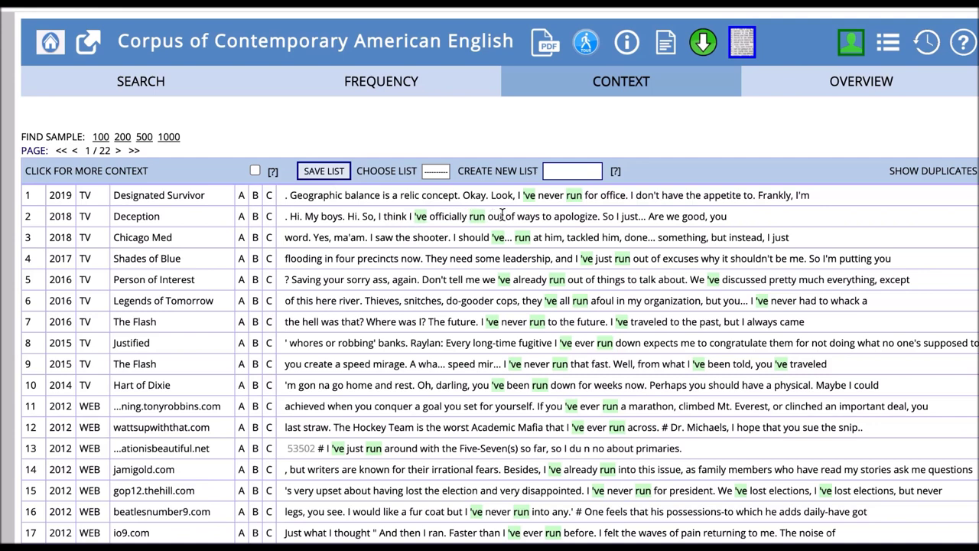
{"action": "mouse_move", "coordinate": [575, 217]}
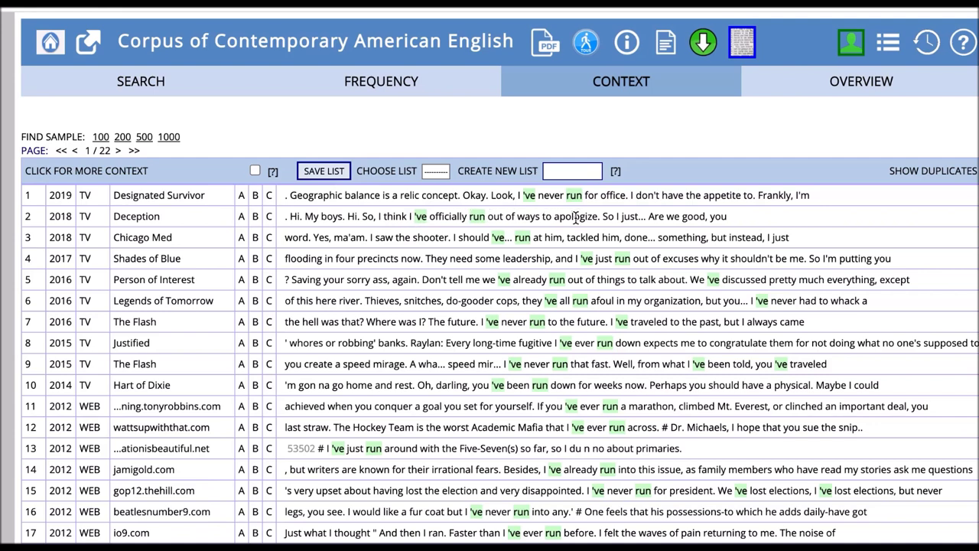
{"action": "mouse_move", "coordinate": [621, 320]}
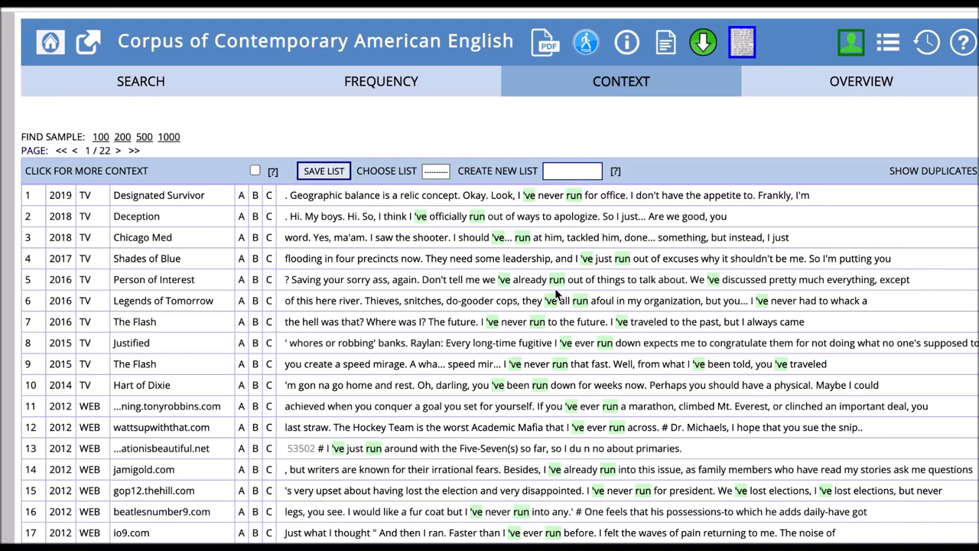
{"action": "mouse_move", "coordinate": [538, 257]}
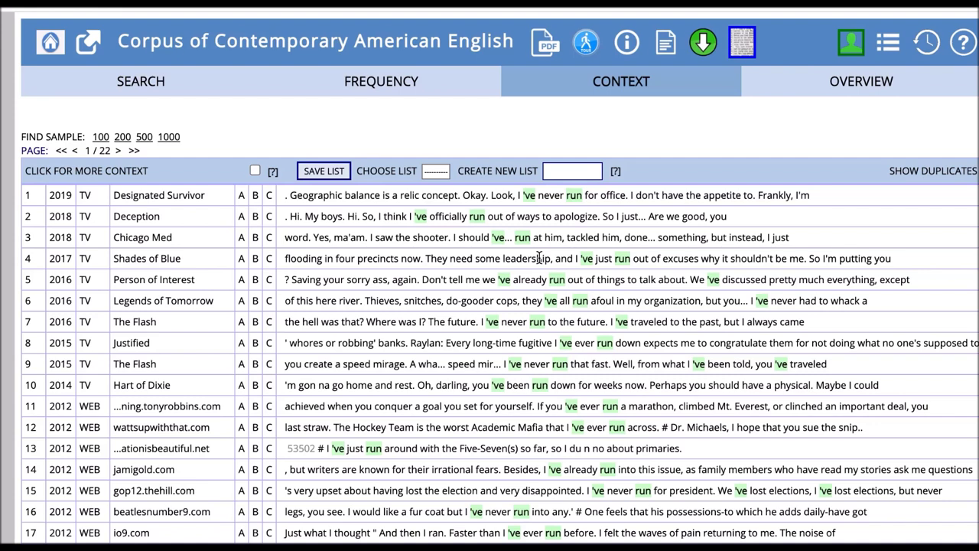